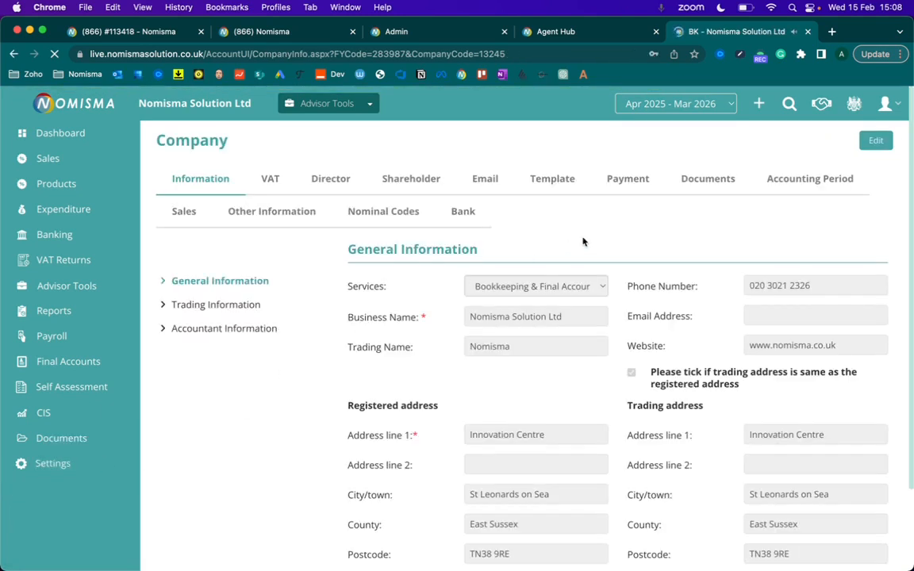
# - Open the company's Sales settings tab and put it into edit mode
pyautogui.click(183, 211)
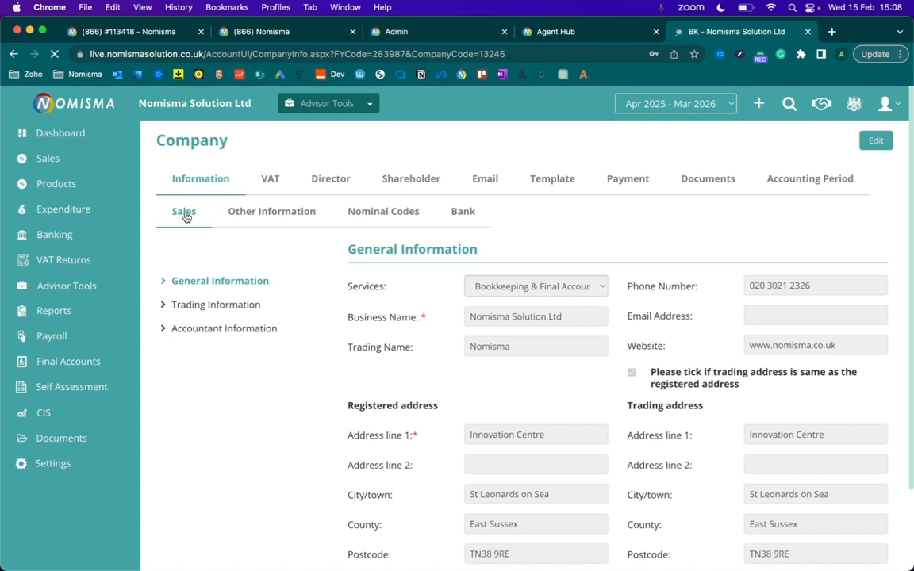
pyautogui.click(184, 211)
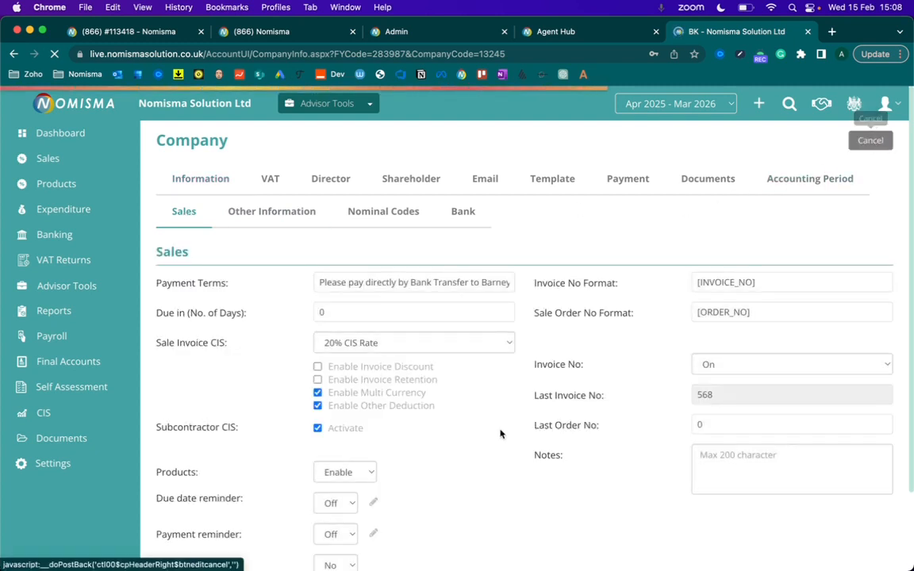
pyautogui.scroll(-3)
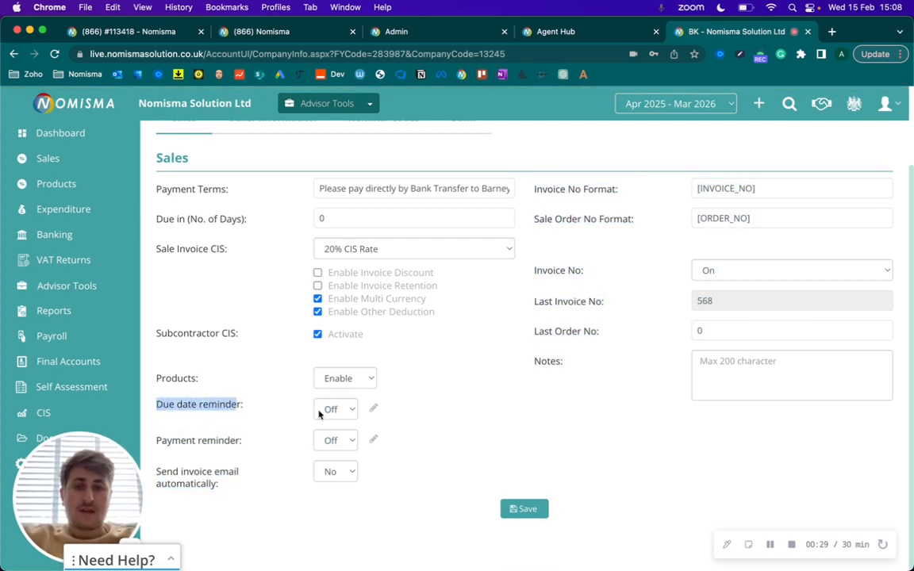
pyautogui.click(334, 409)
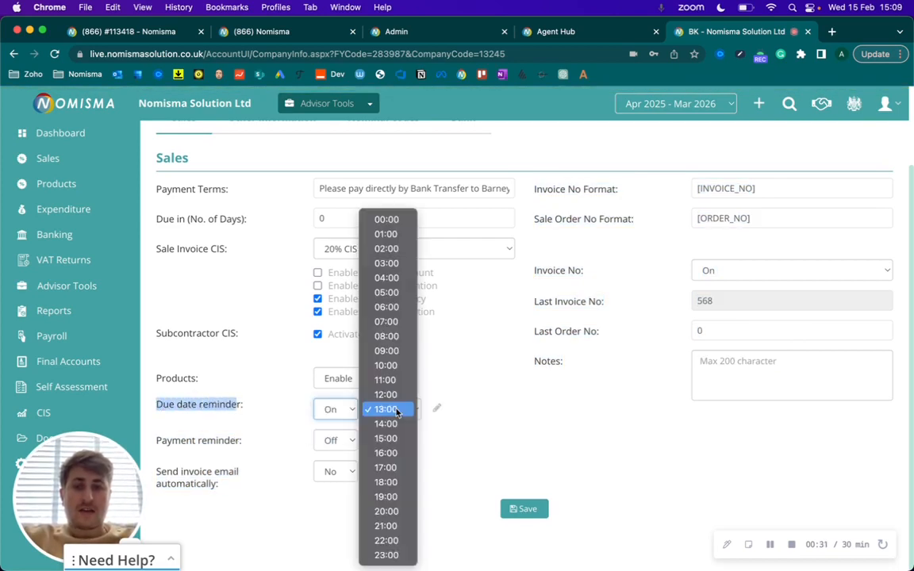
pyautogui.click(386, 423)
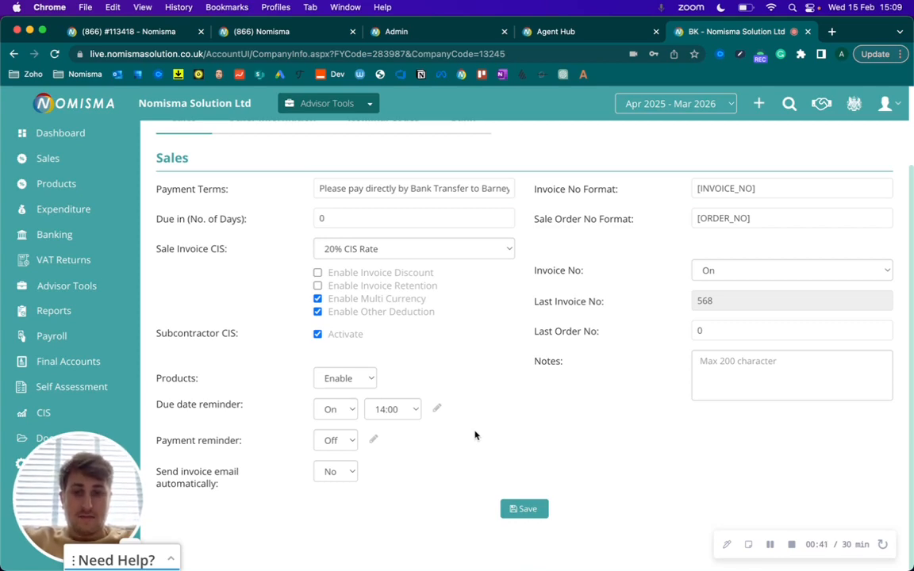
pyautogui.click(436, 408)
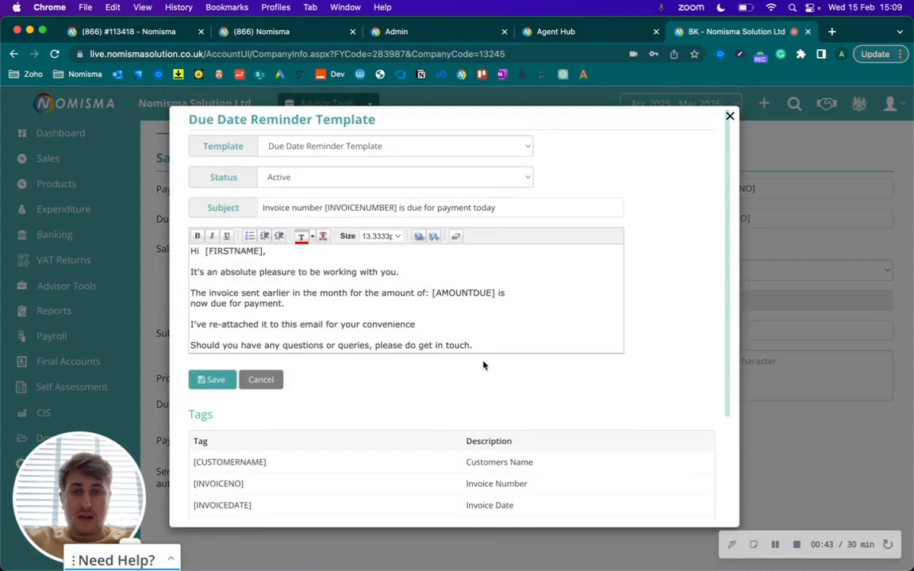
pyautogui.scroll(-3)
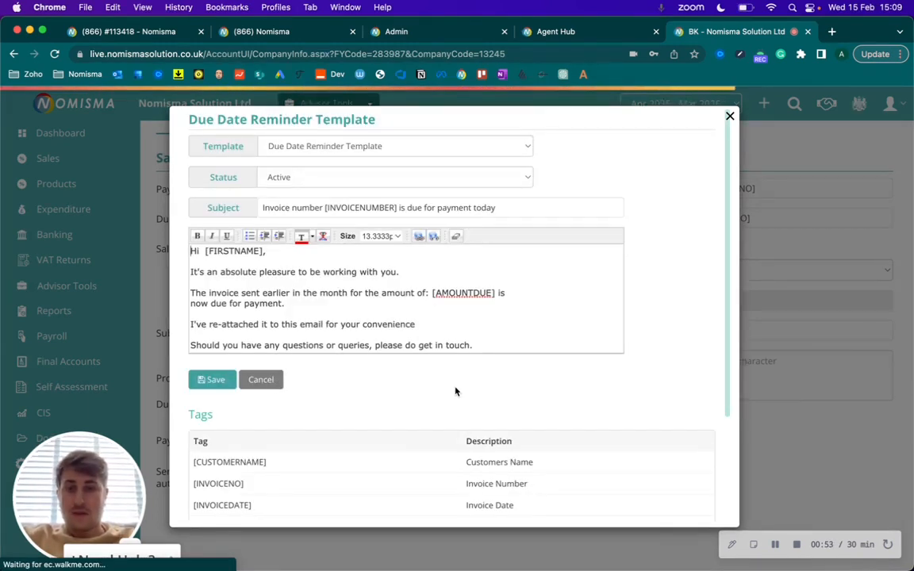
pyautogui.click(260, 379)
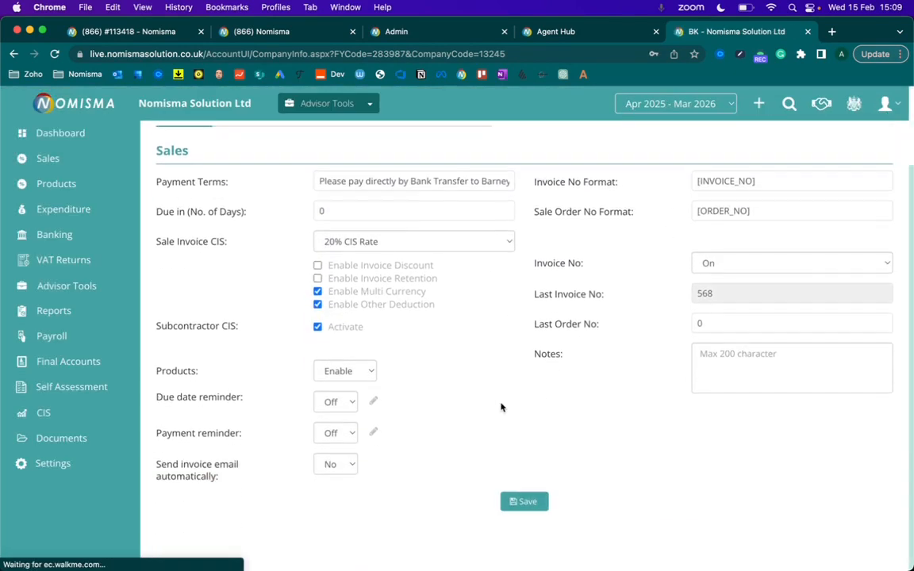
# - Set Payment reminder On, chasing every 9 days at 11:00, with due date reminder Off
pyautogui.click(335, 402)
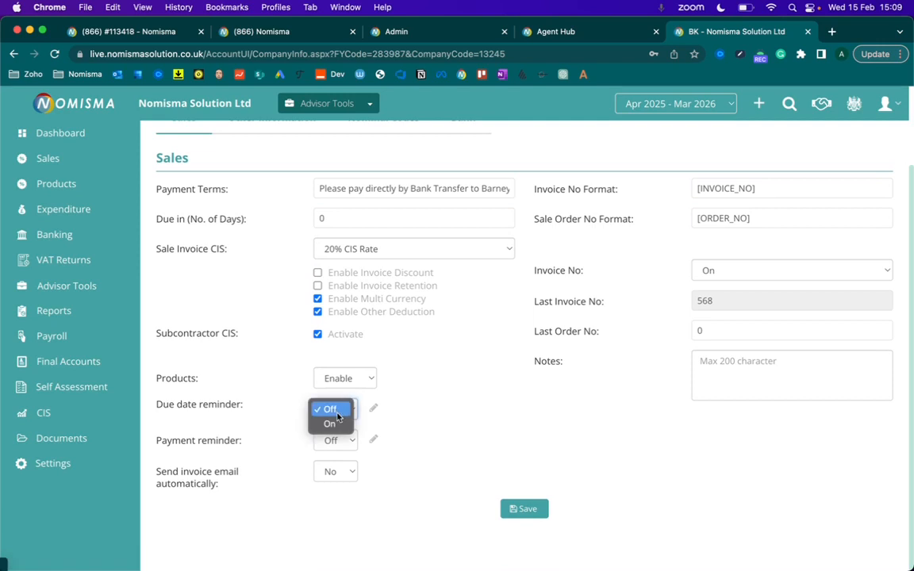
pyautogui.click(335, 441)
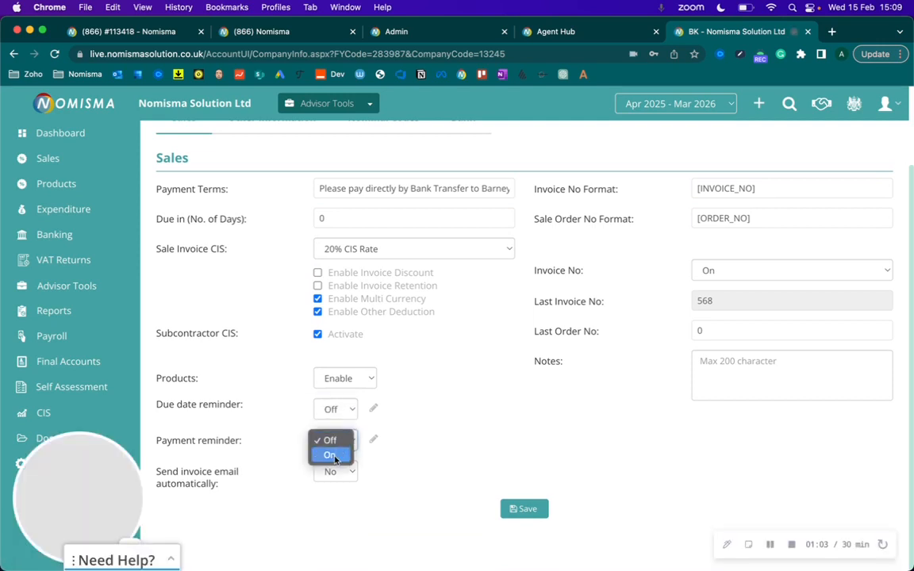
pyautogui.click(330, 455)
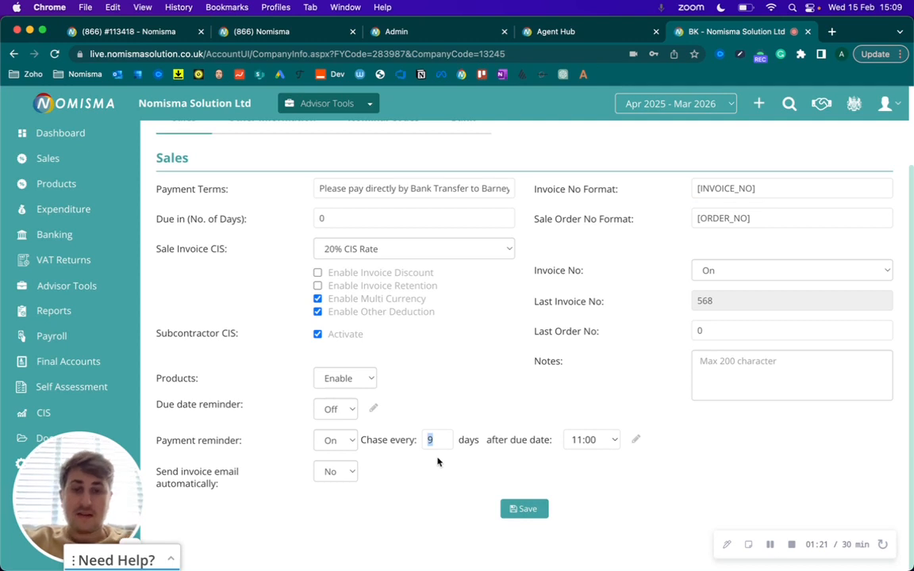
pyautogui.click(590, 440)
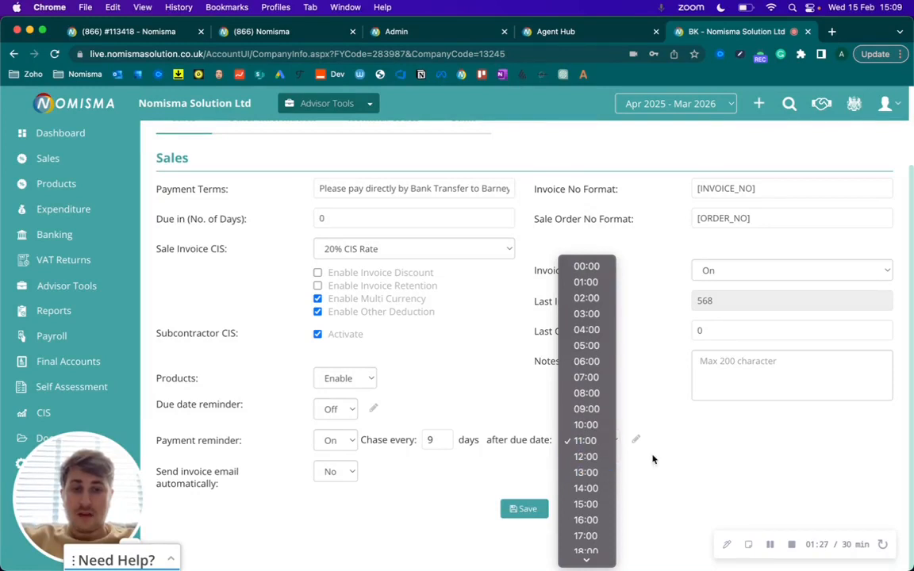
pyautogui.click(586, 440)
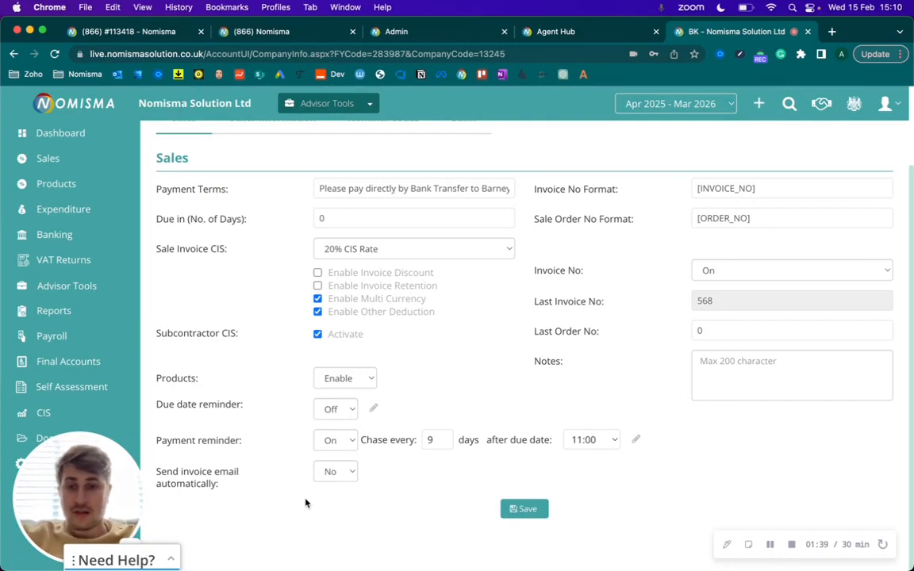
pyautogui.moveTo(426, 416)
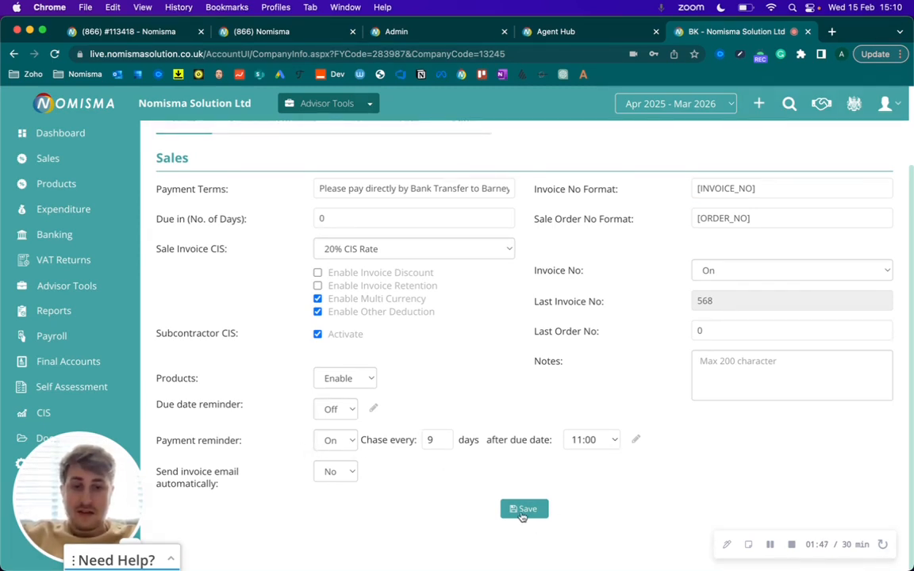
# - Save the Sales settings with reminders every 9 days at 11:00, then go to Sales
pyautogui.click(524, 510)
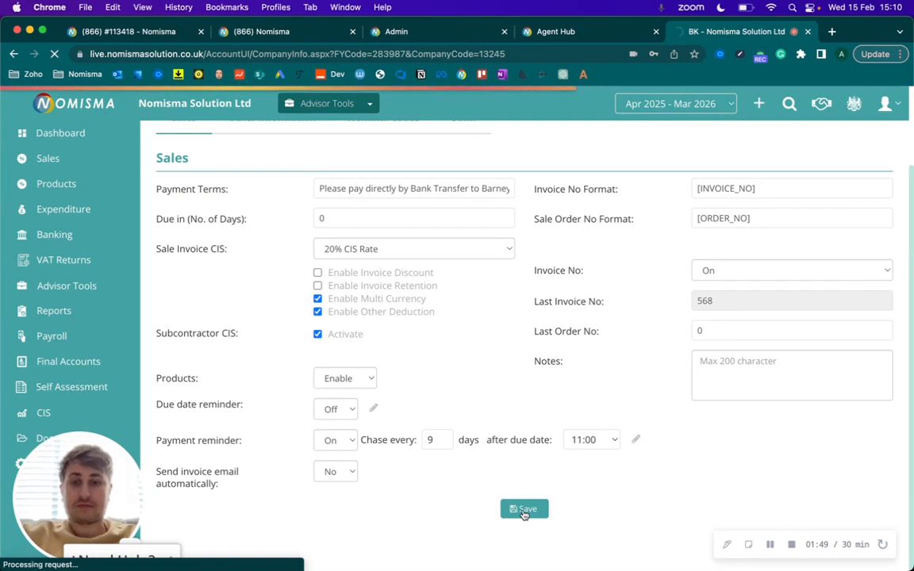
pyautogui.click(523, 509)
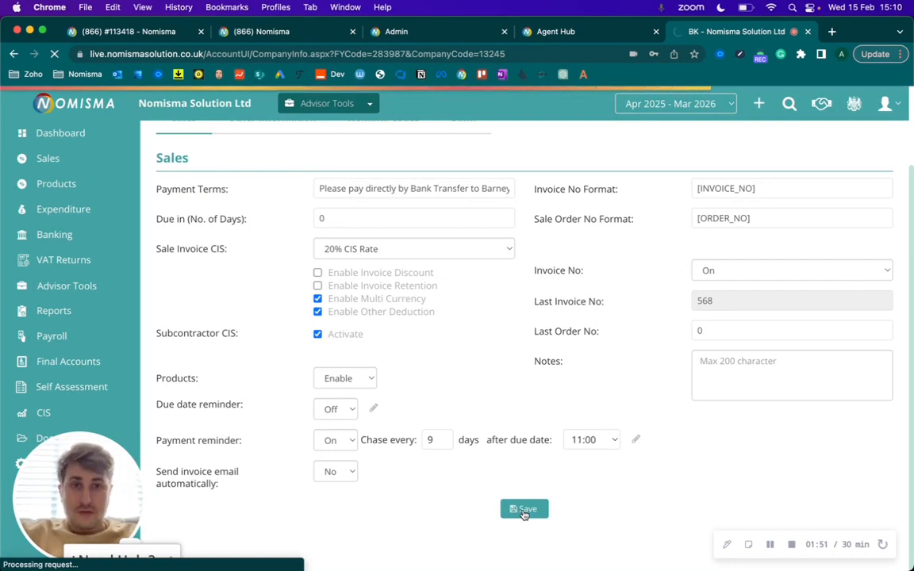
pyautogui.click(524, 508)
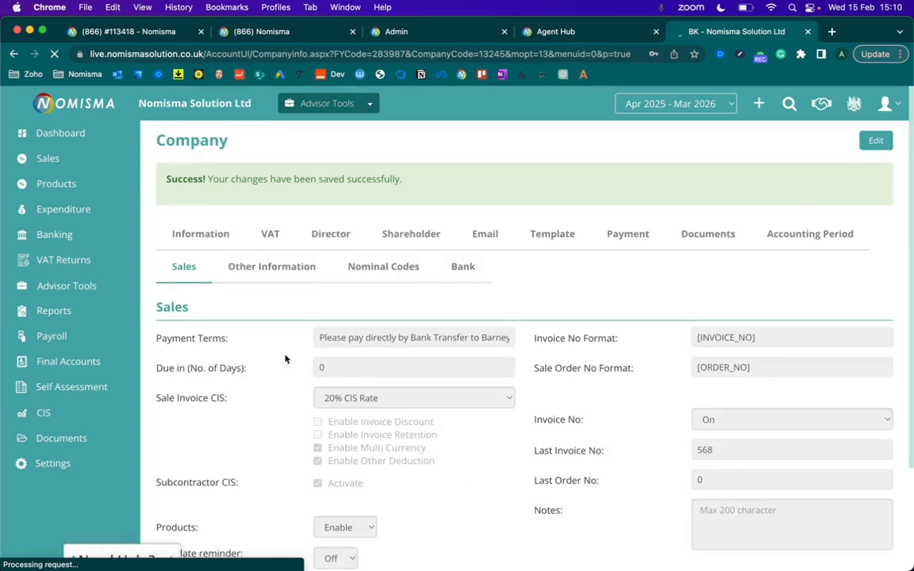
pyautogui.scroll(-3)
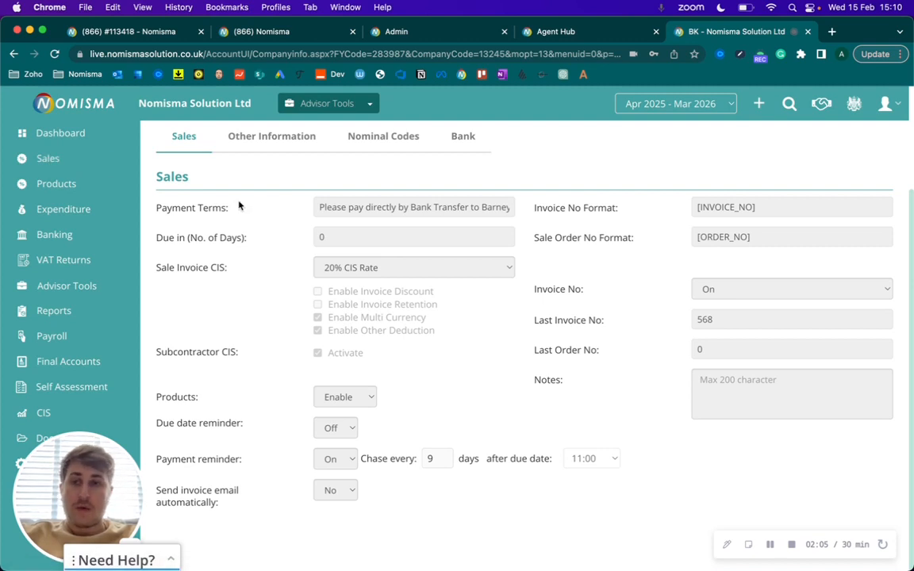
pyautogui.click(48, 158)
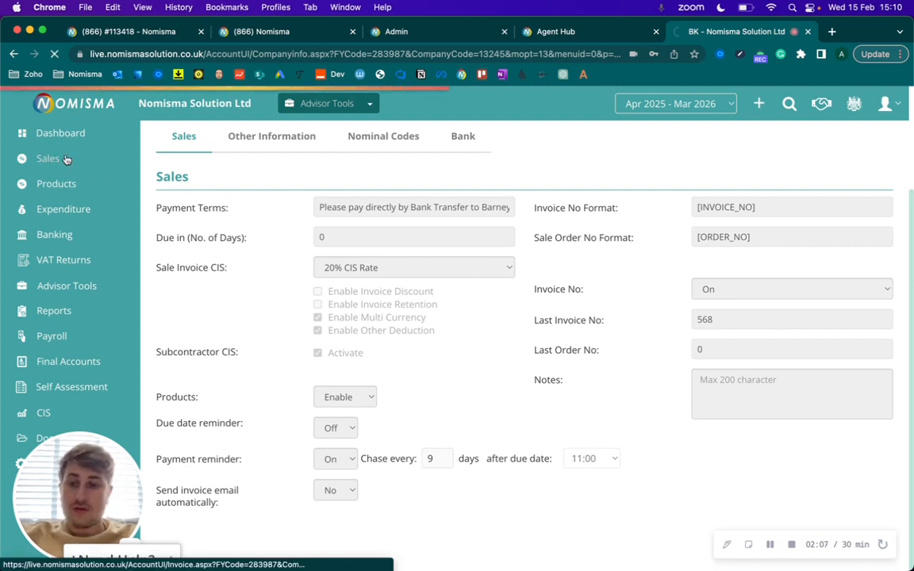
# - Show the Sales Dashboard invoices for the Apr 2022 - Mar 2023 financial year
pyautogui.click(48, 158)
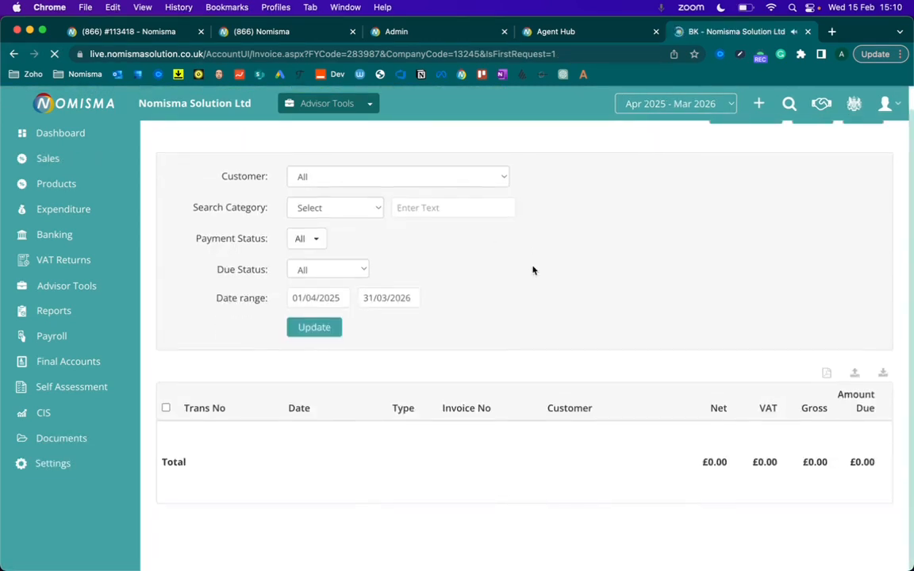
pyautogui.click(674, 103)
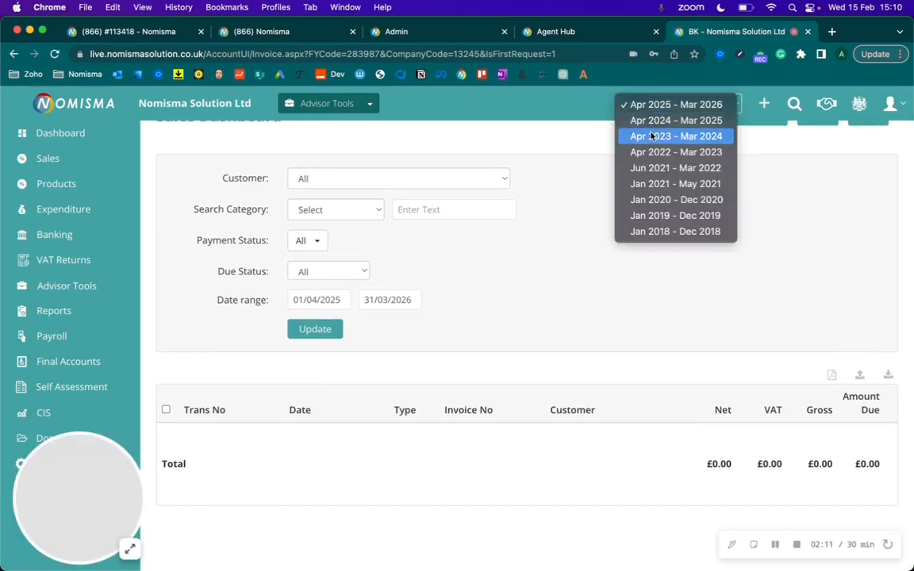
pyautogui.click(675, 151)
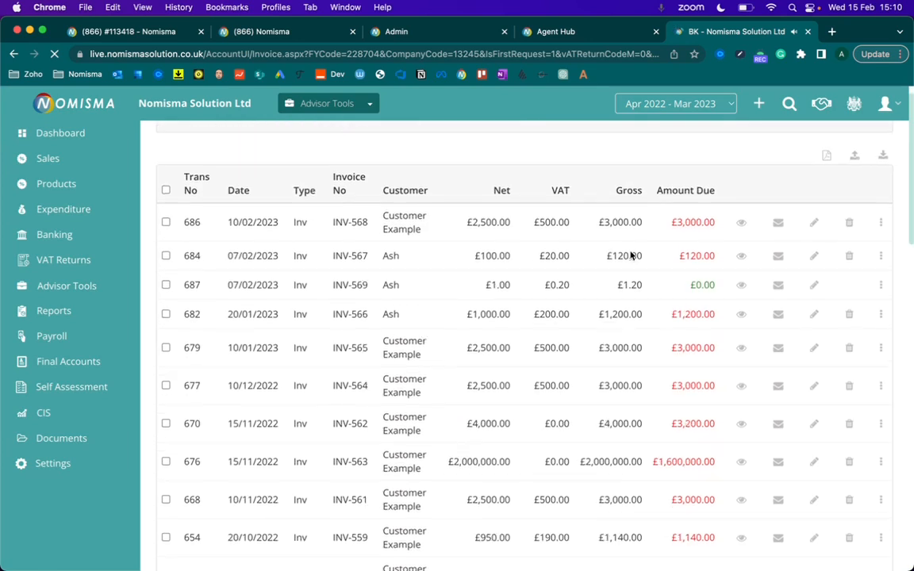
pyautogui.scroll(-3)
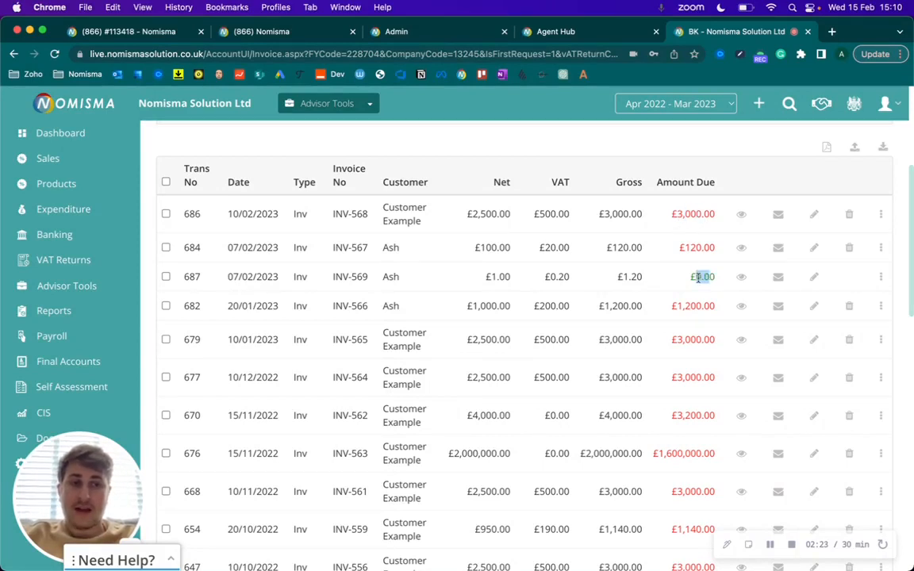
# - Switch reminders Off for invoice INV-568
pyautogui.click(880, 213)
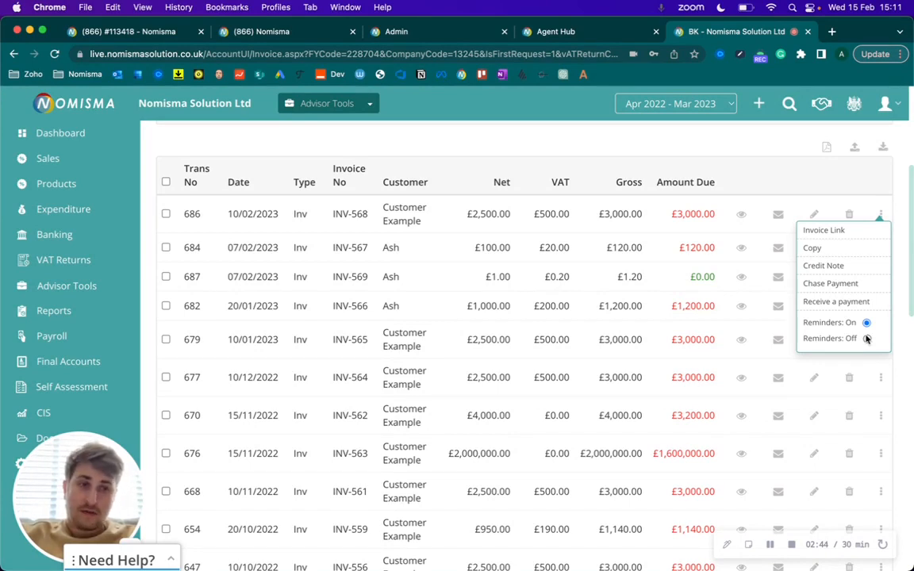
pyautogui.click(866, 338)
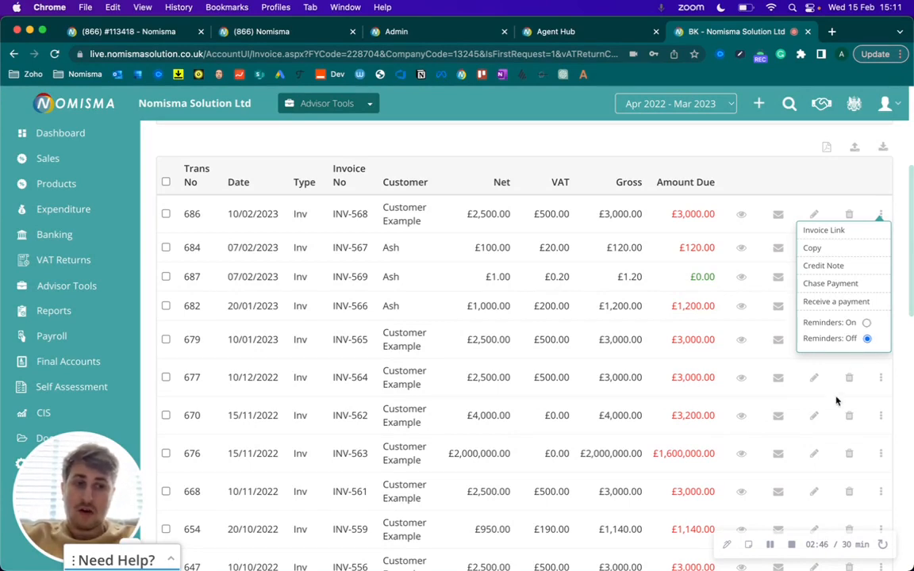
pyautogui.click(880, 214)
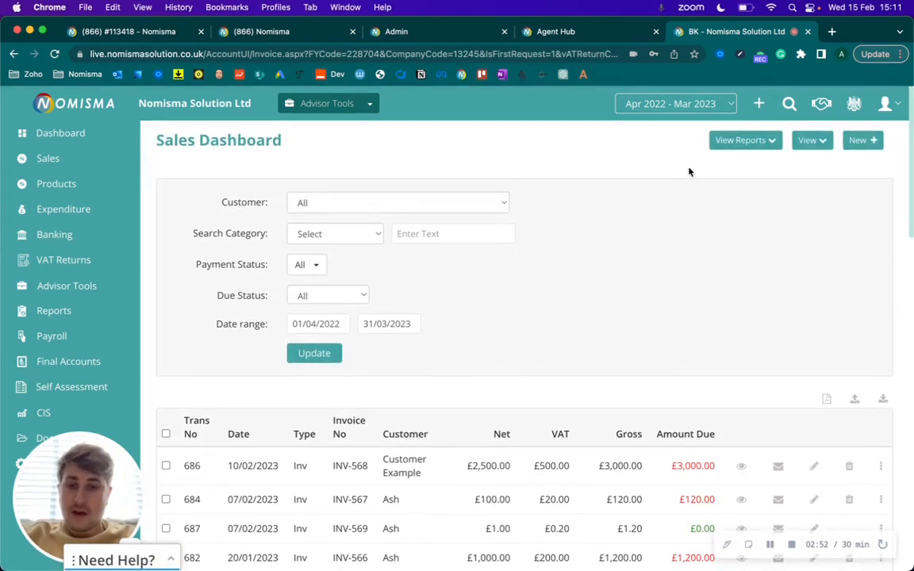
# - Choose Customer List from the Sales Dashboard's View menu
pyautogui.click(809, 140)
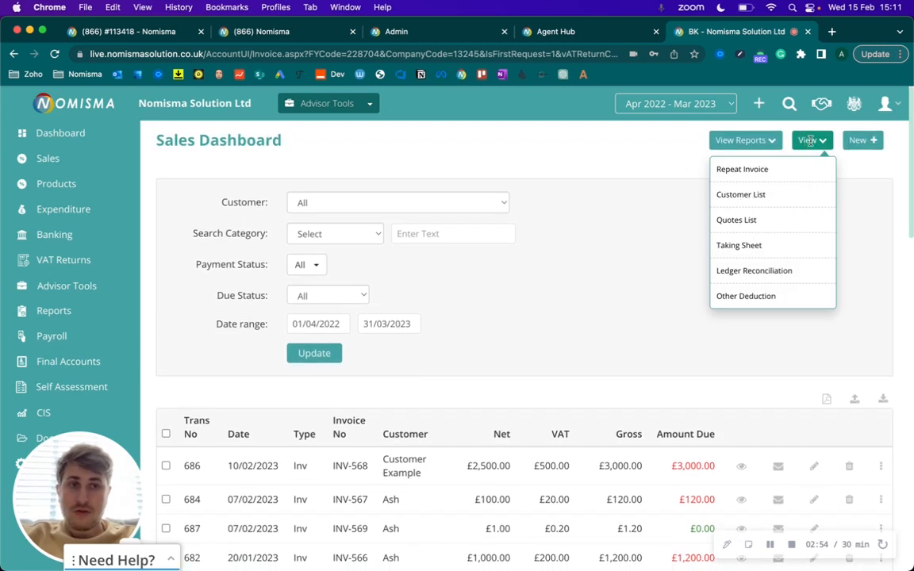
pyautogui.moveTo(738, 245)
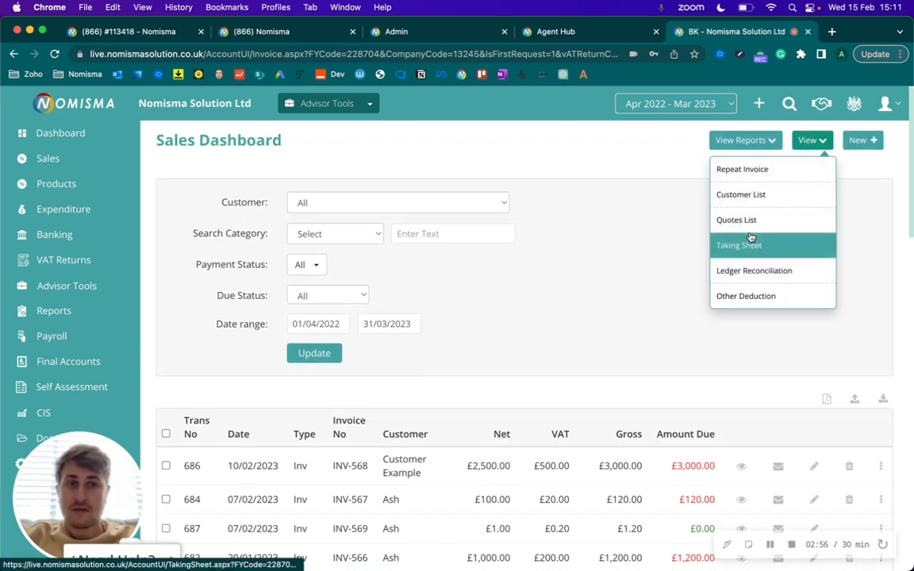
pyautogui.click(740, 194)
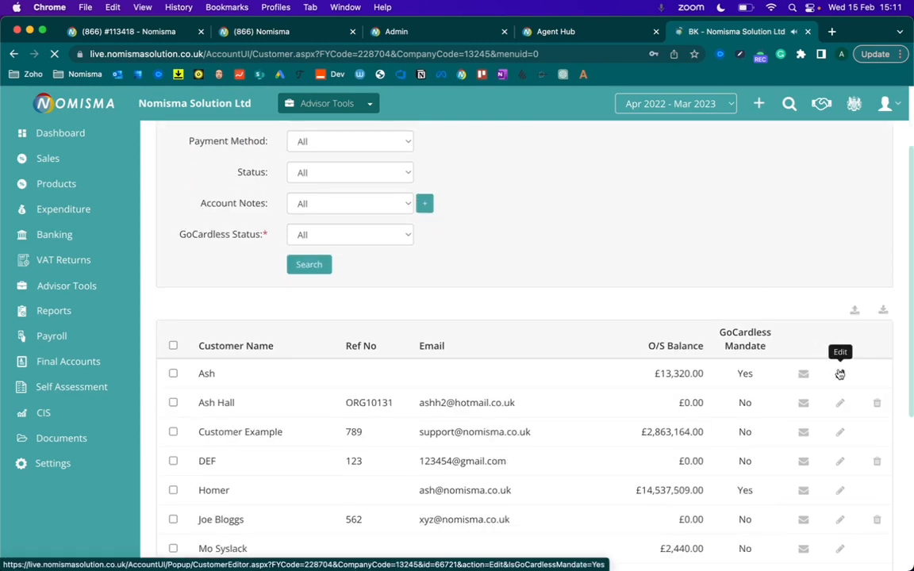
pyautogui.click(839, 373)
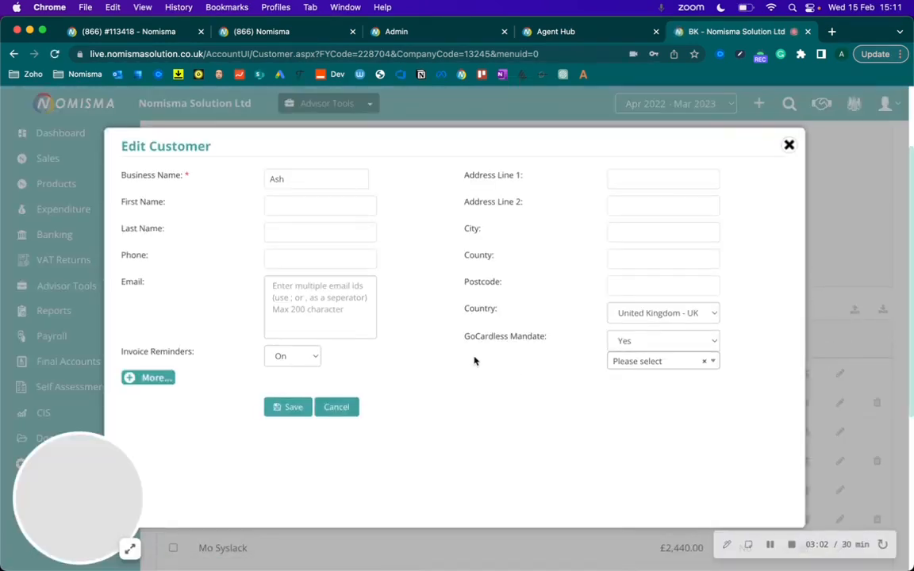
pyautogui.click(291, 355)
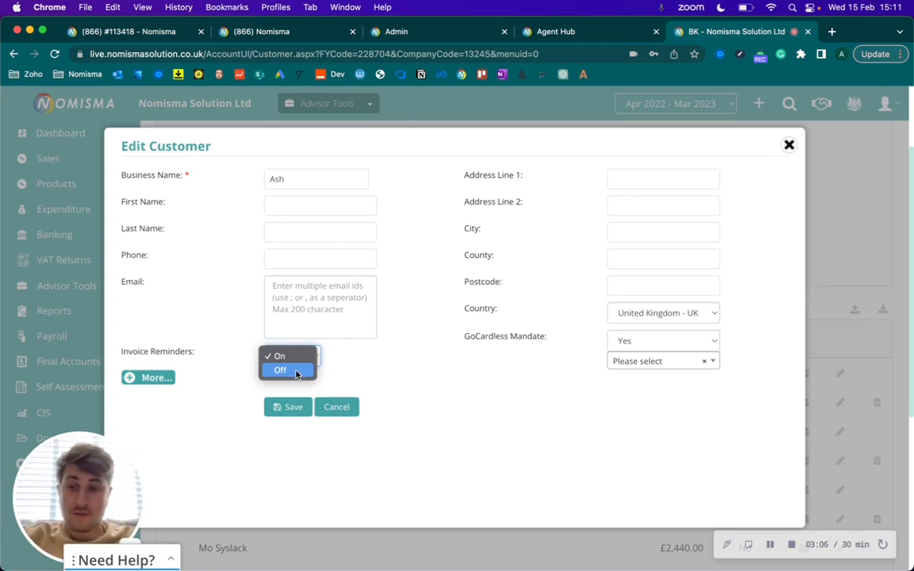
pyautogui.click(280, 369)
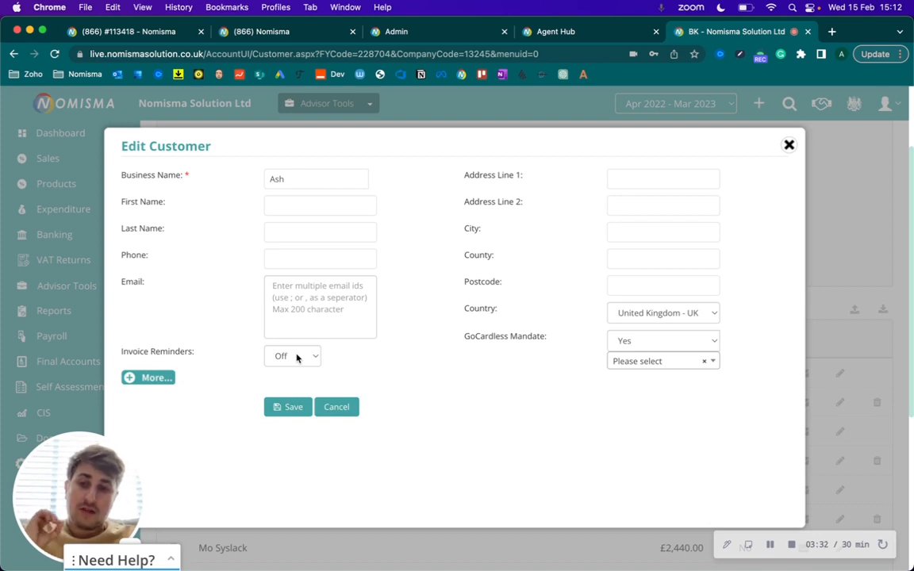
pyautogui.moveTo(268, 370)
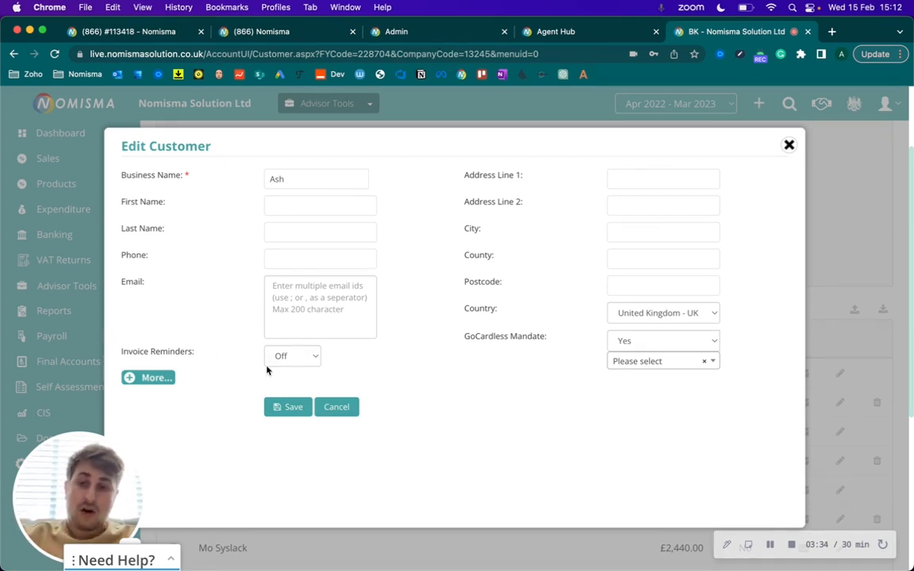
pyautogui.moveTo(345, 376)
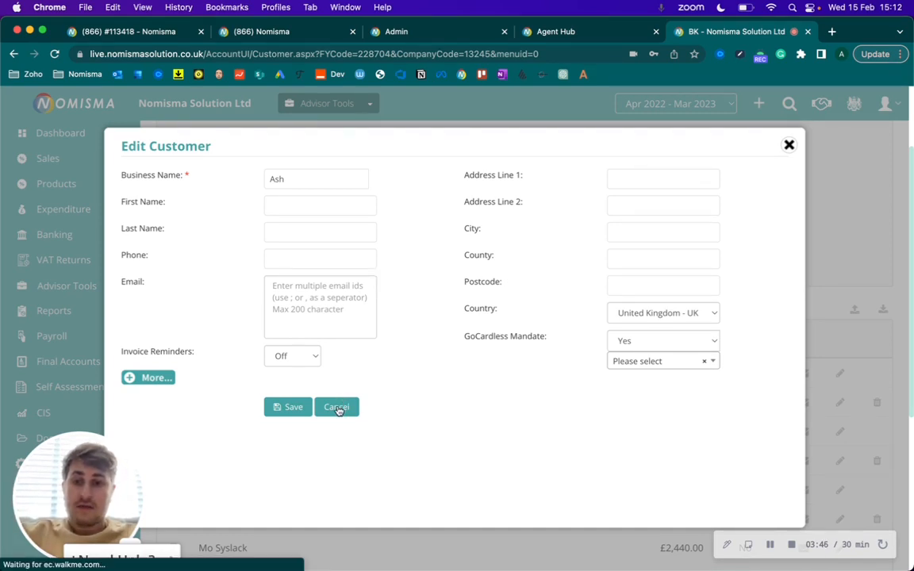
pyautogui.click(336, 406)
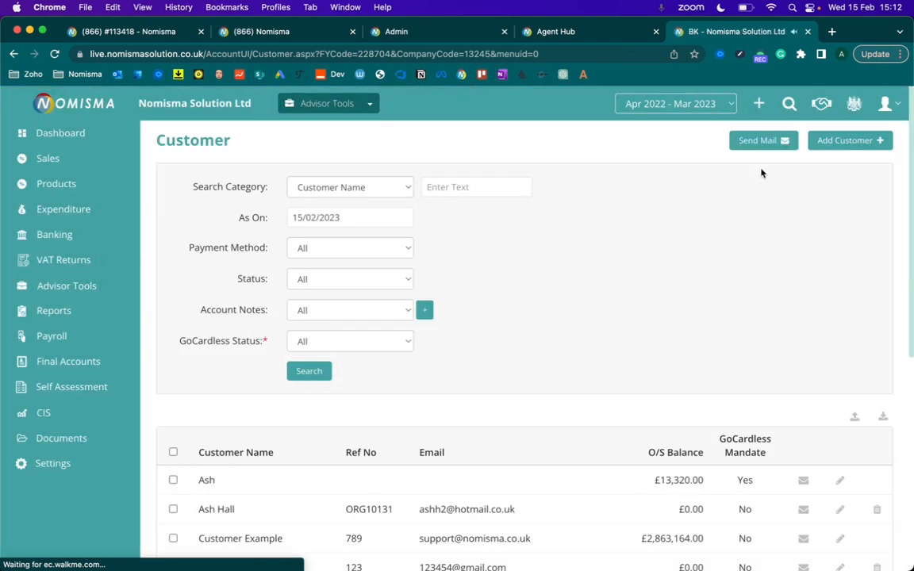
pyautogui.moveTo(654, 253)
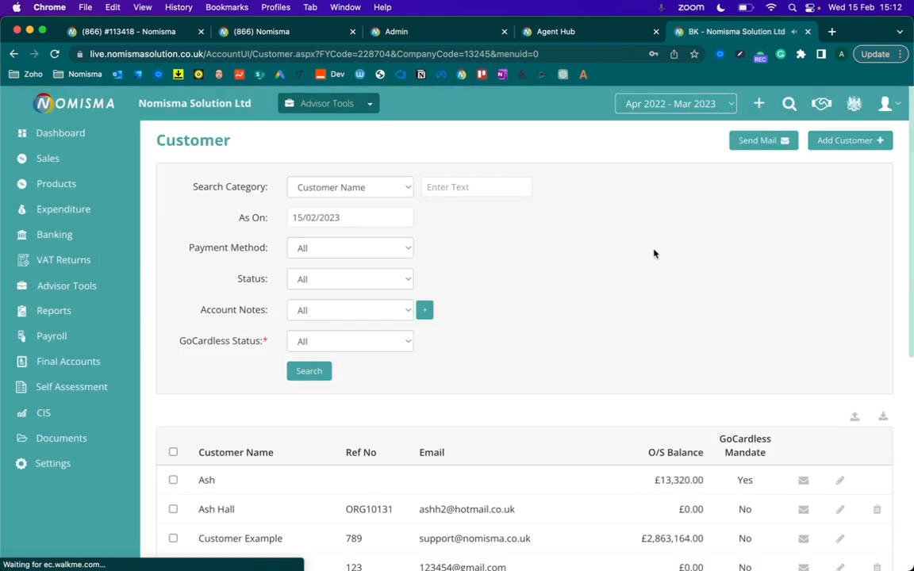